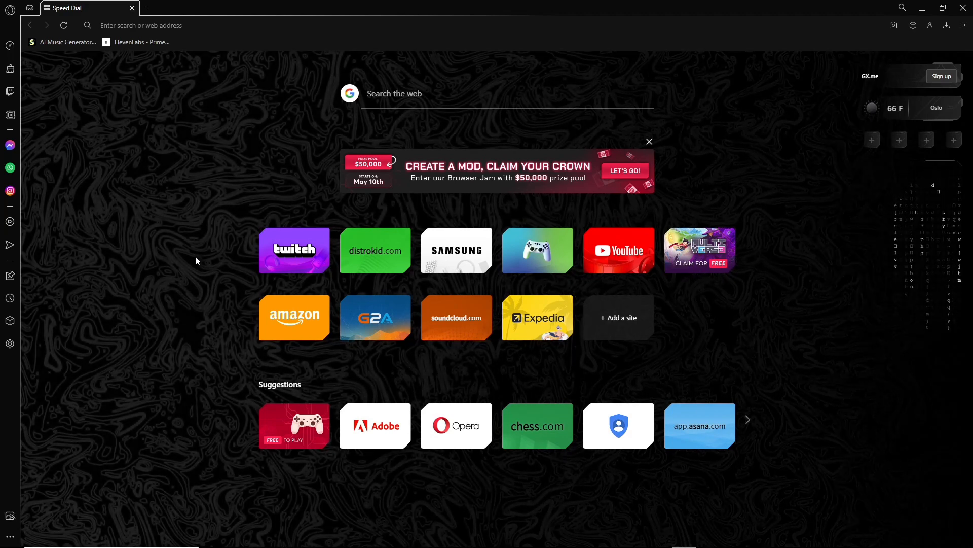
mouse_move(152, 176)
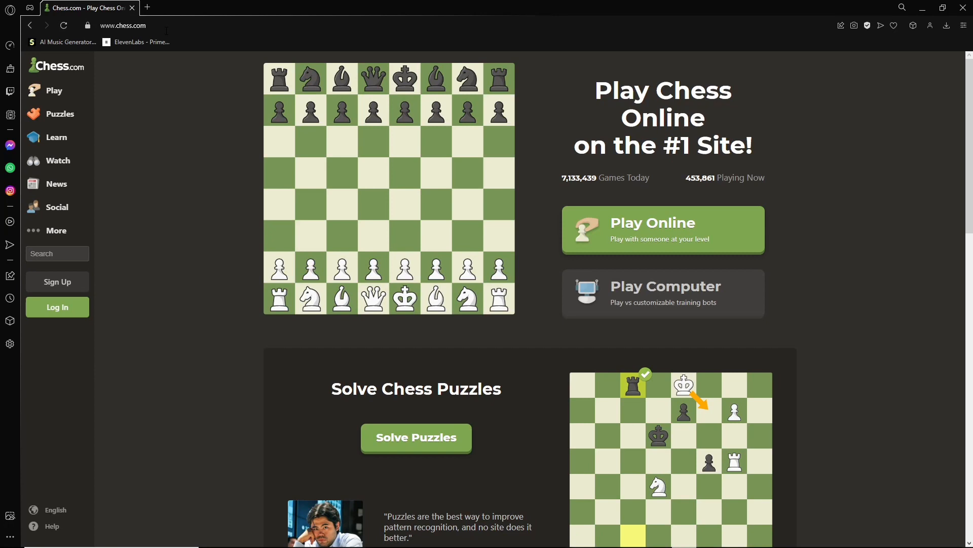
mouse_move(56, 282)
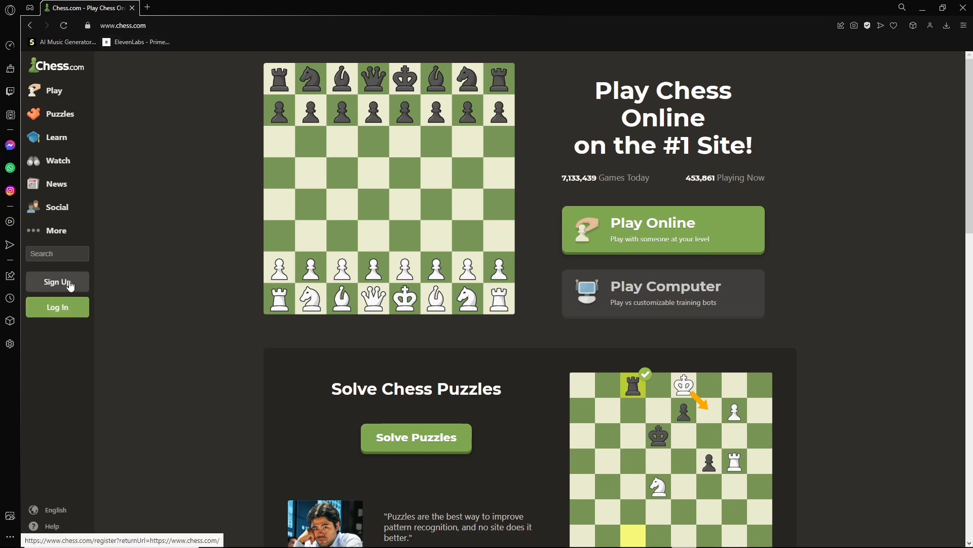
mouse_move(183, 205)
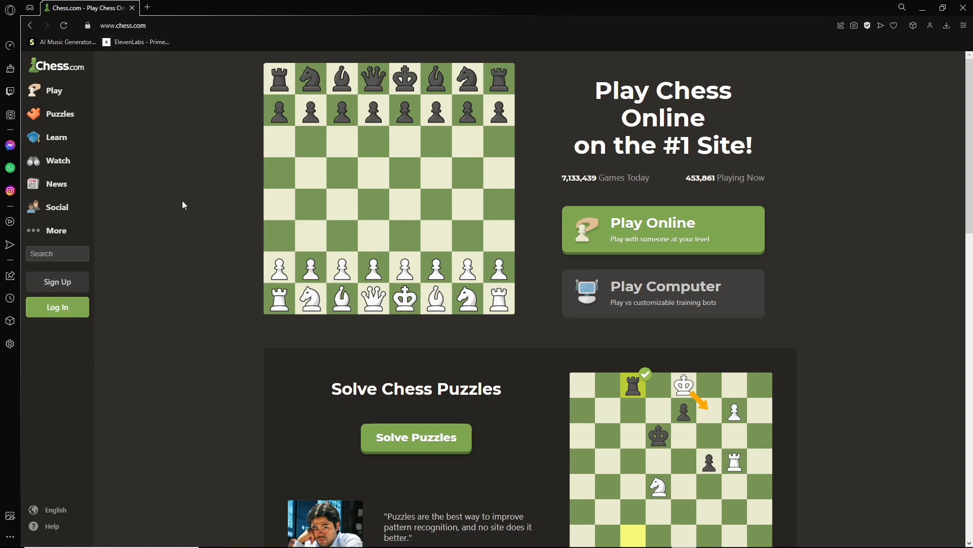
mouse_move(177, 199)
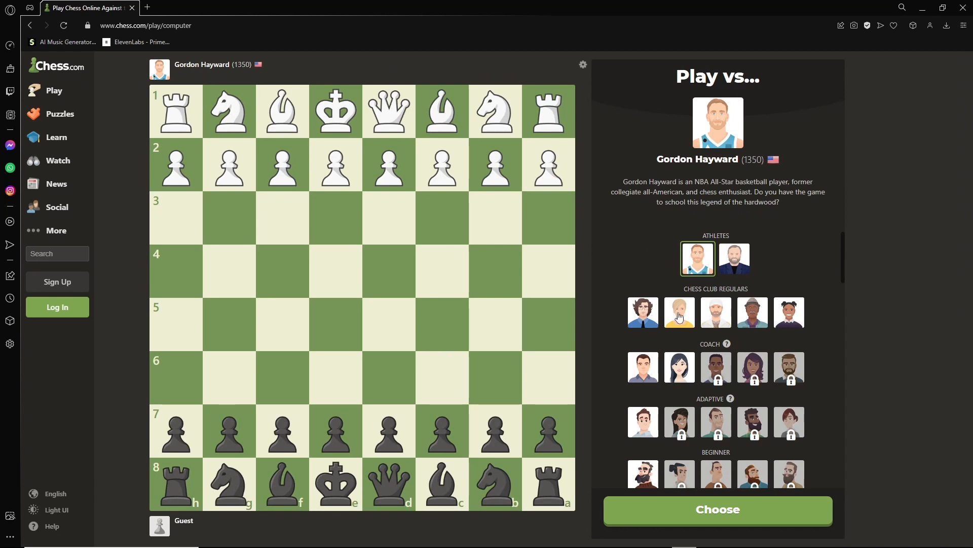
mouse_move(694, 300)
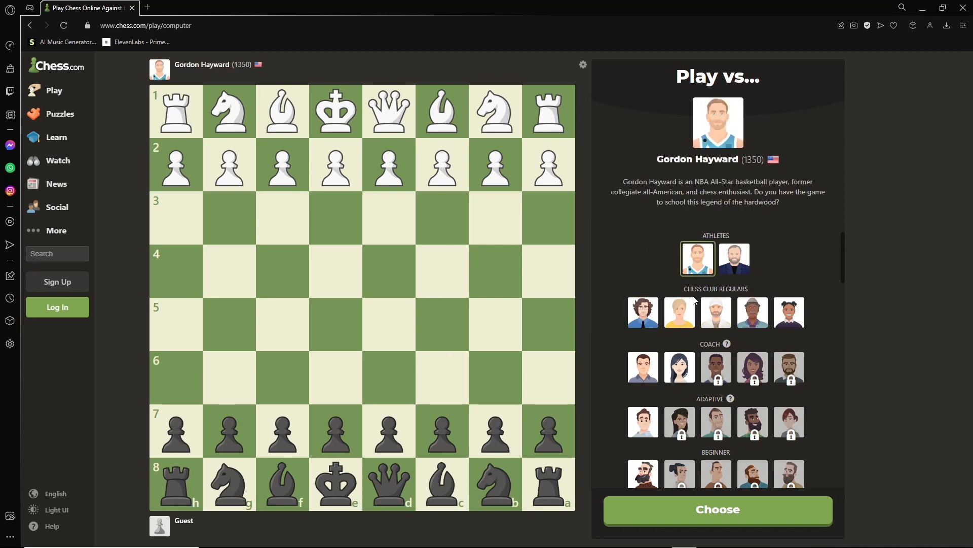
mouse_move(718, 518)
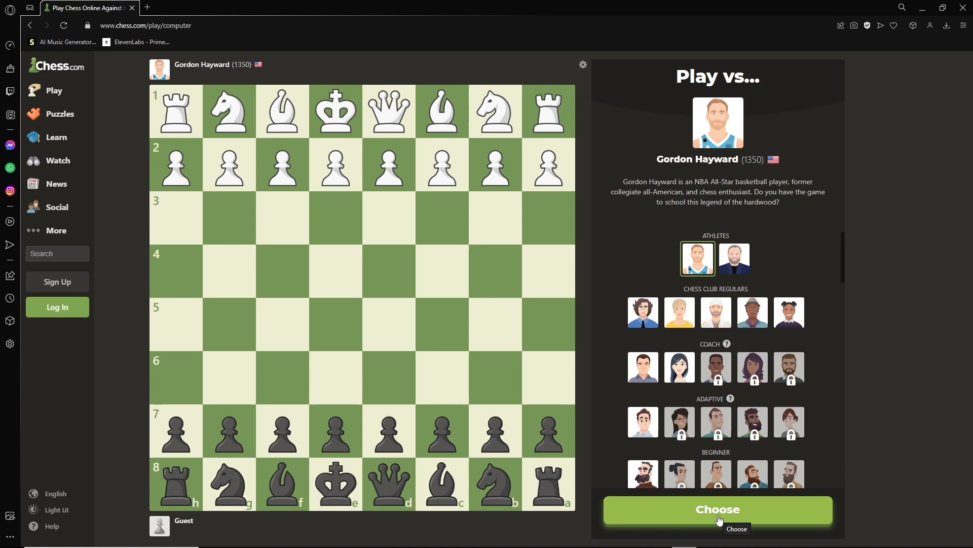
- Confirm the 1350 athlete bot Gordon Hayward as opponent and choose to play White
click(717, 509)
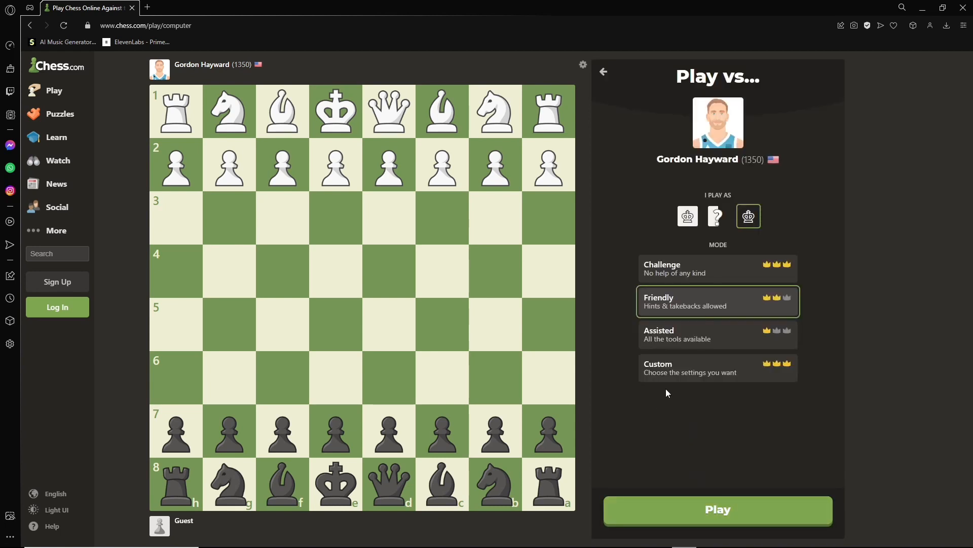
mouse_move(667, 393)
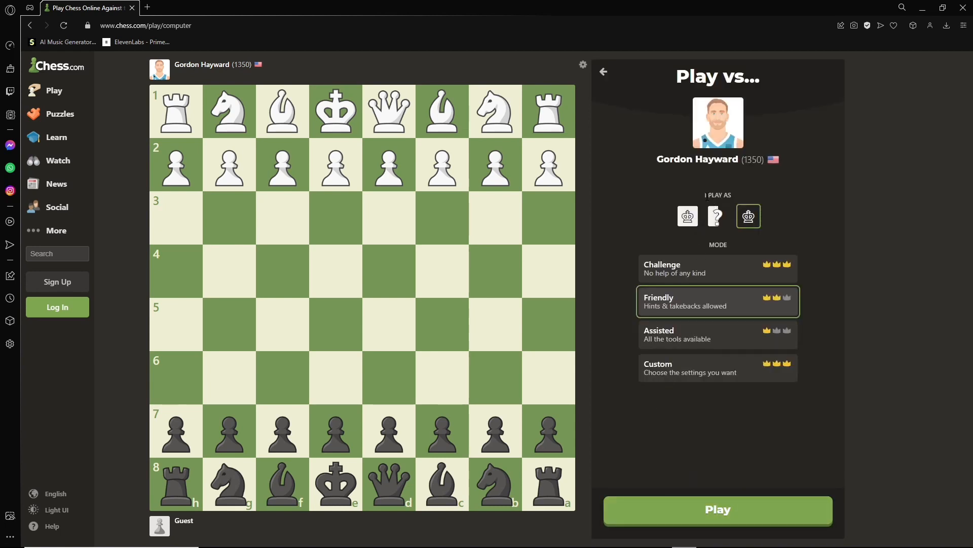
click(688, 216)
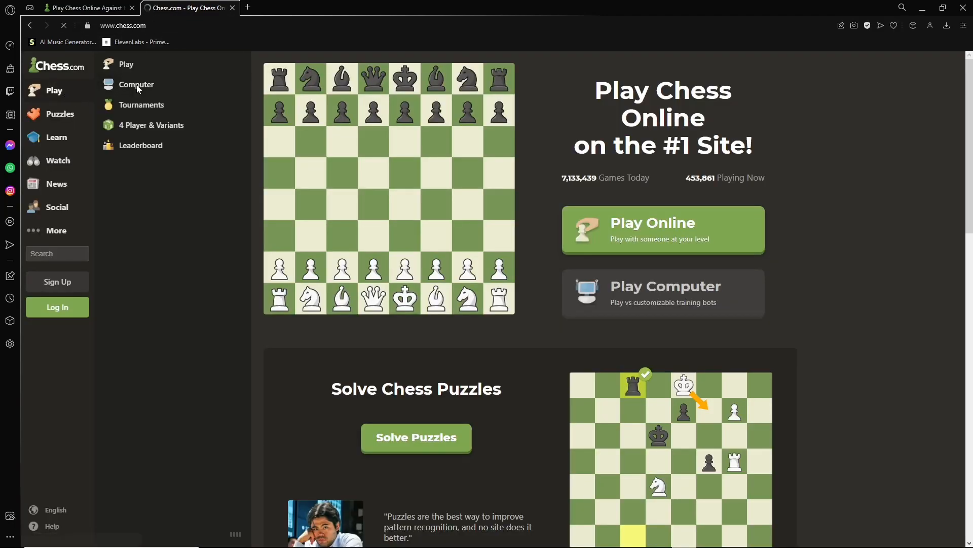
- Choose the 1550 bot Daryl Morey, take the black pieces, and start the game
click(136, 83)
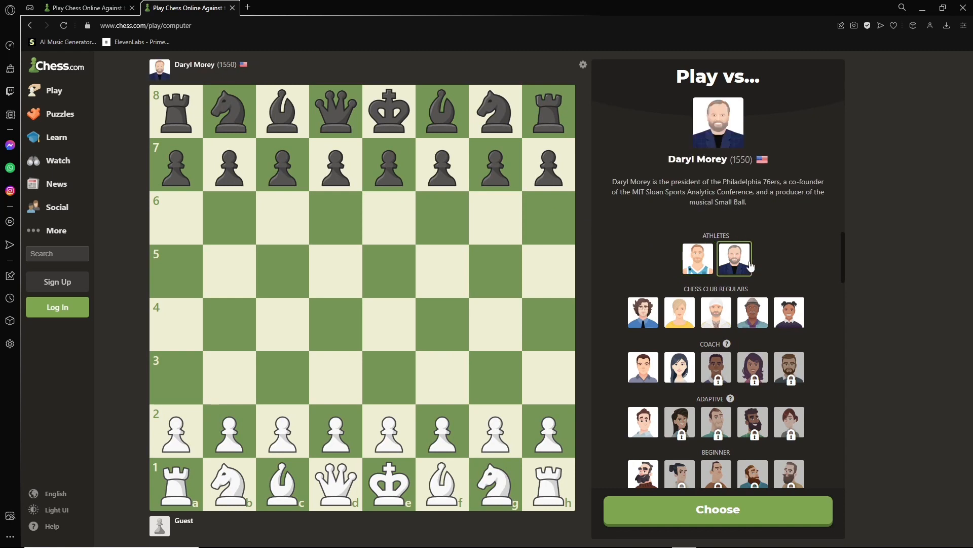
click(717, 509)
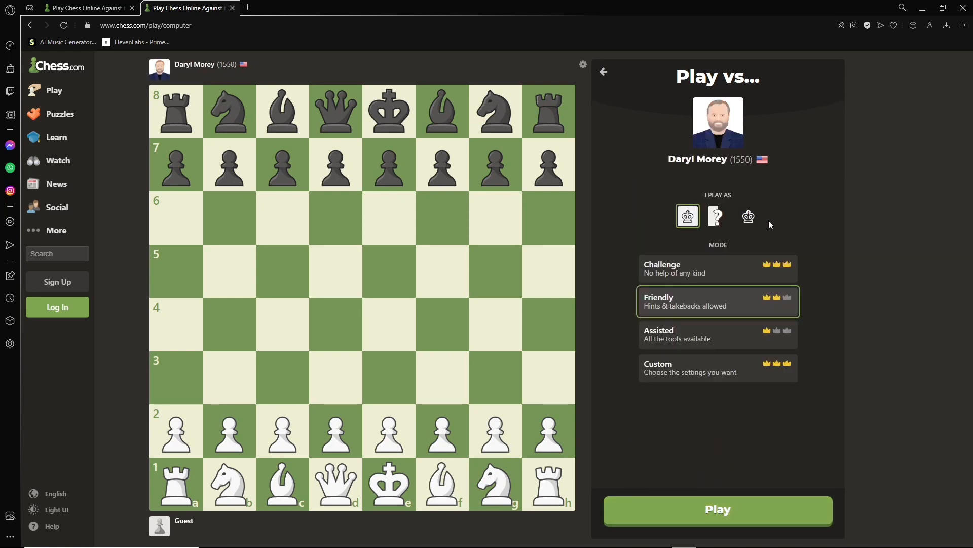
click(749, 216)
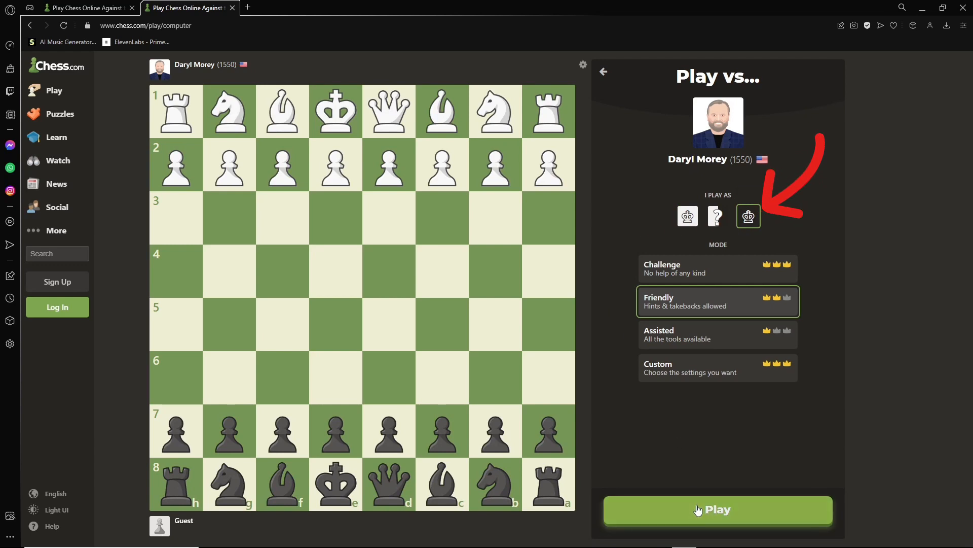
click(717, 509)
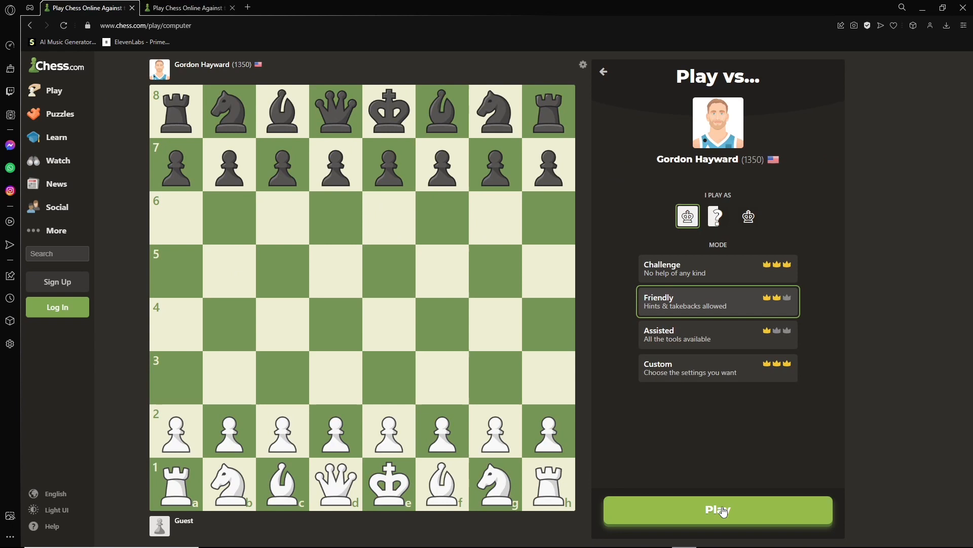
- Start the first-tab game against Gordon Hayward, playing White
click(717, 510)
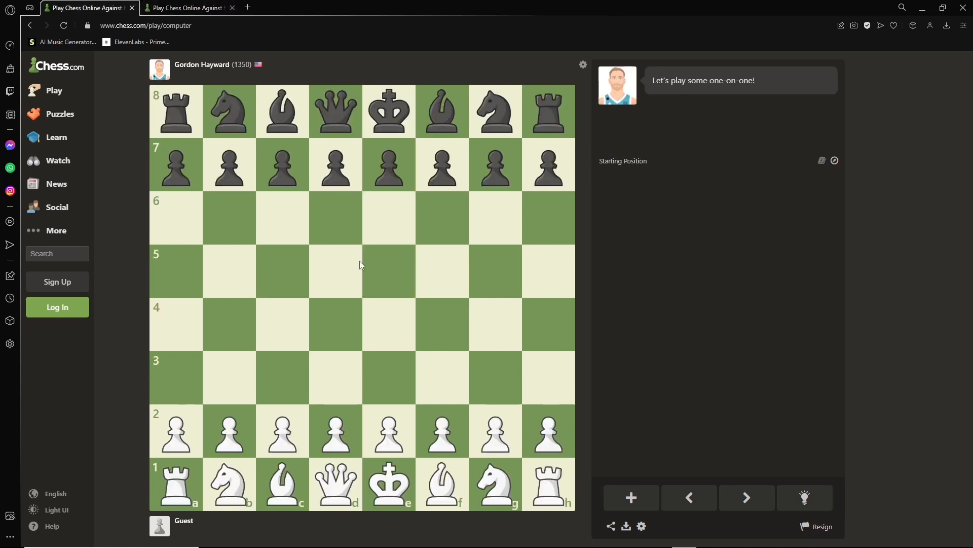
mouse_move(335, 435)
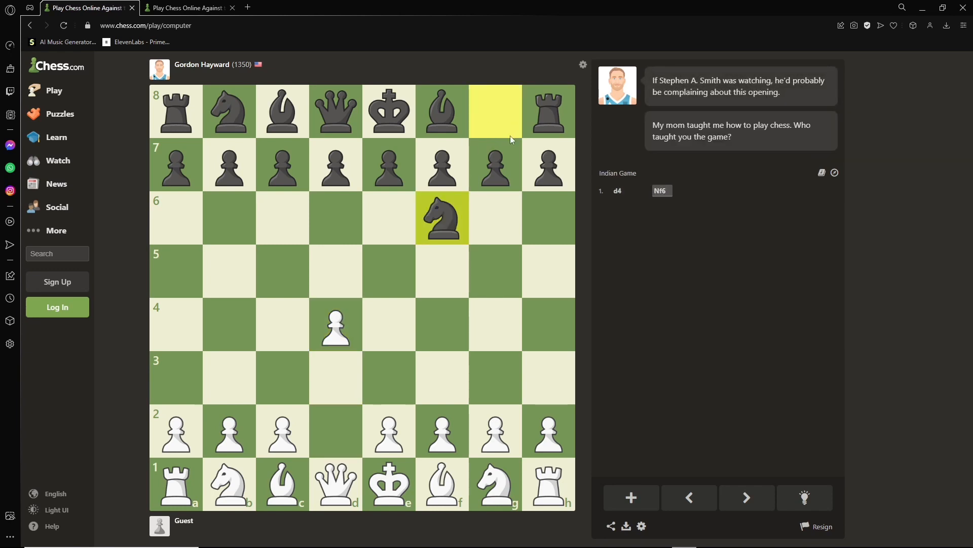
mouse_move(365, 185)
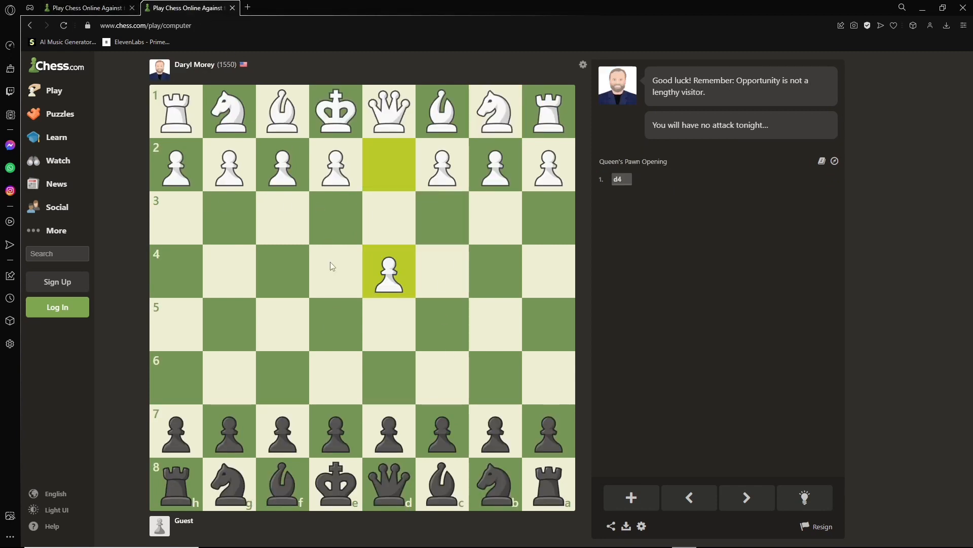
- Answer 1.d4 with the knight from g8 to f6 in Daryl Morey's game
click(228, 483)
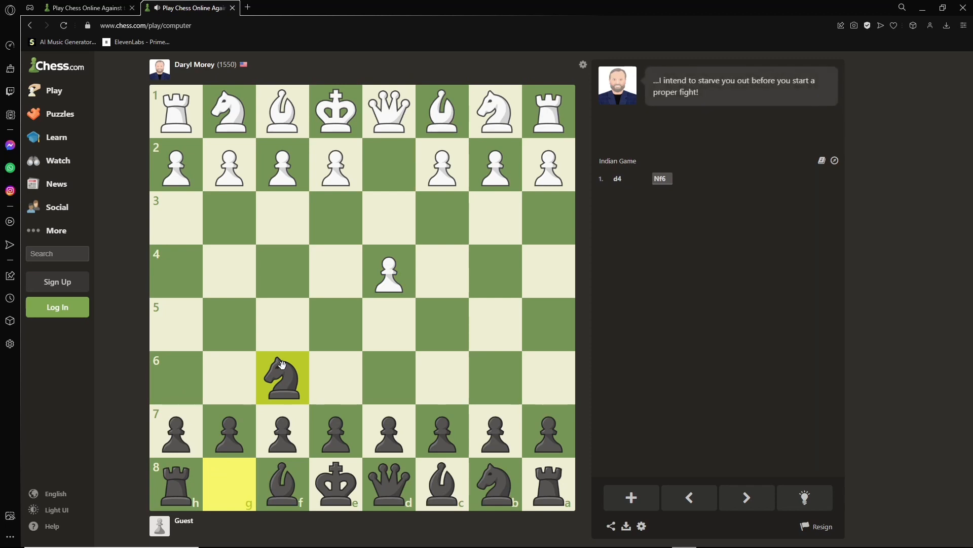
click(442, 164)
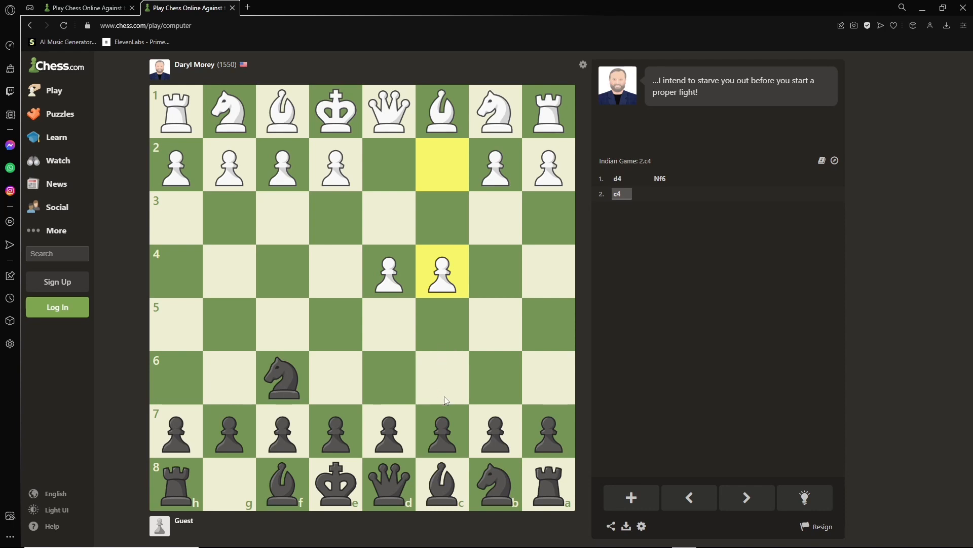
mouse_move(439, 327)
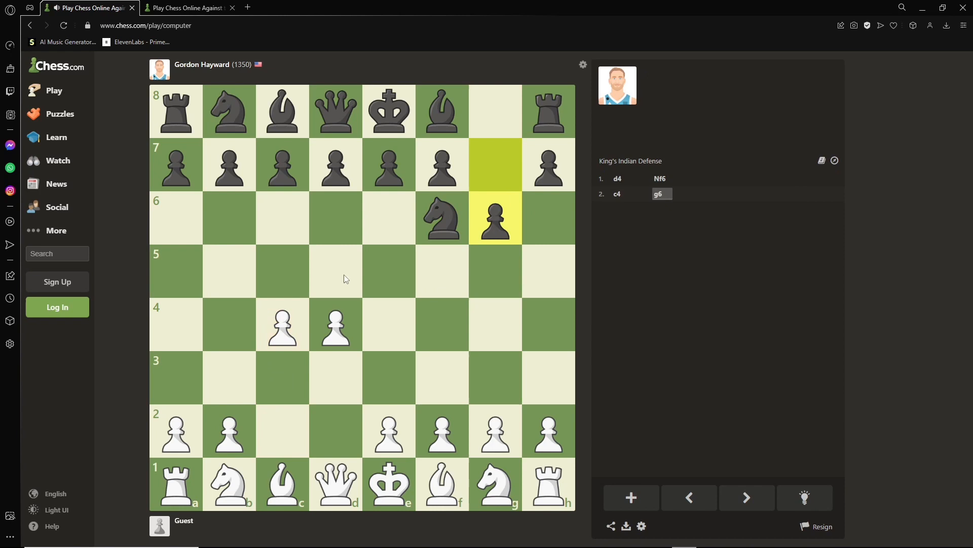
mouse_move(189, 8)
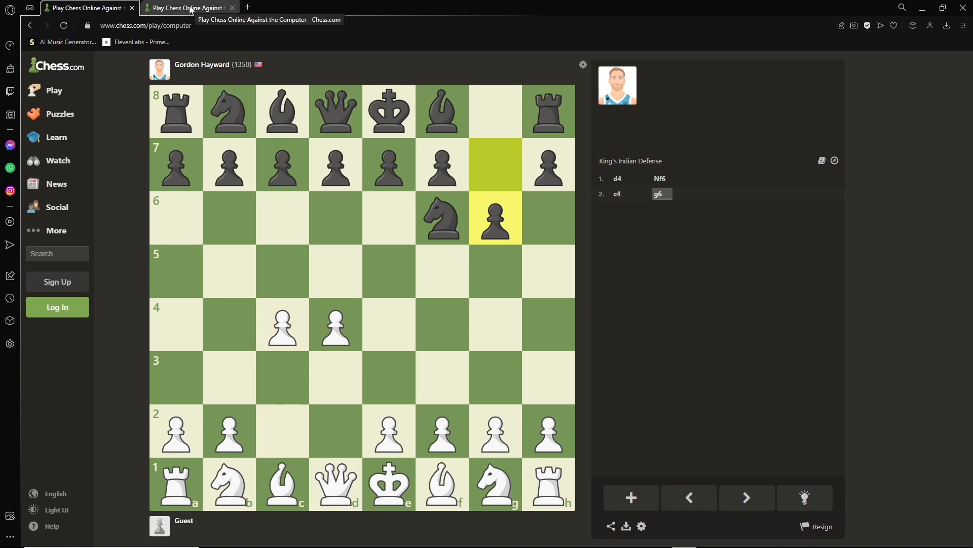